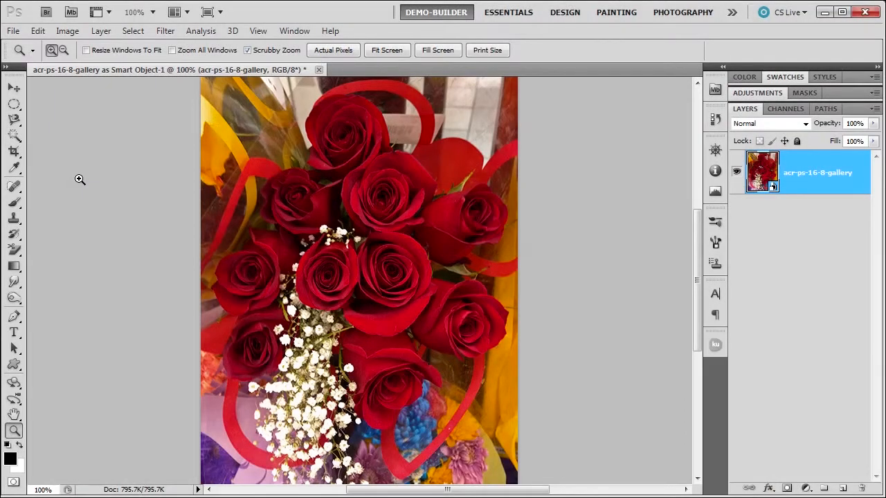
mouse_move(373, 251)
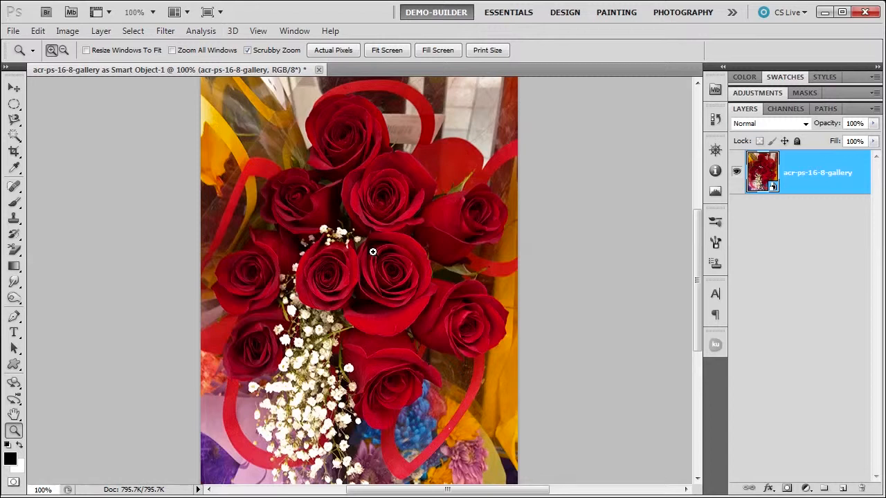
mouse_move(370, 330)
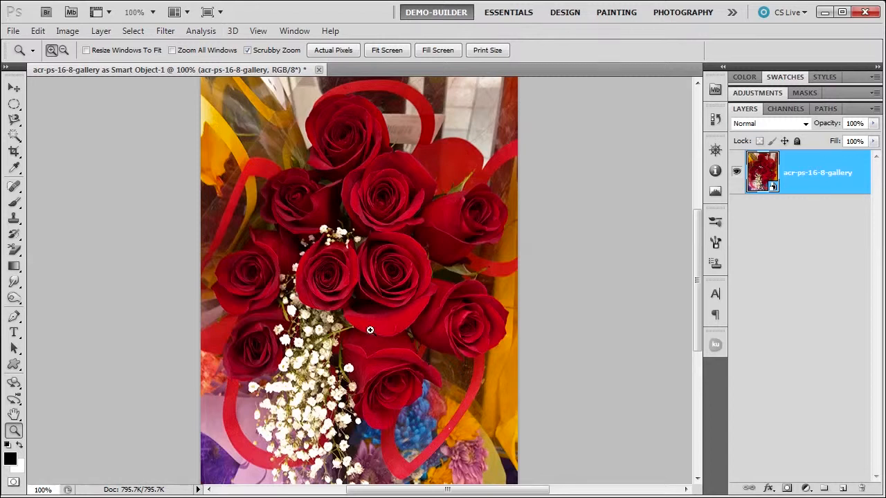
mouse_move(389, 291)
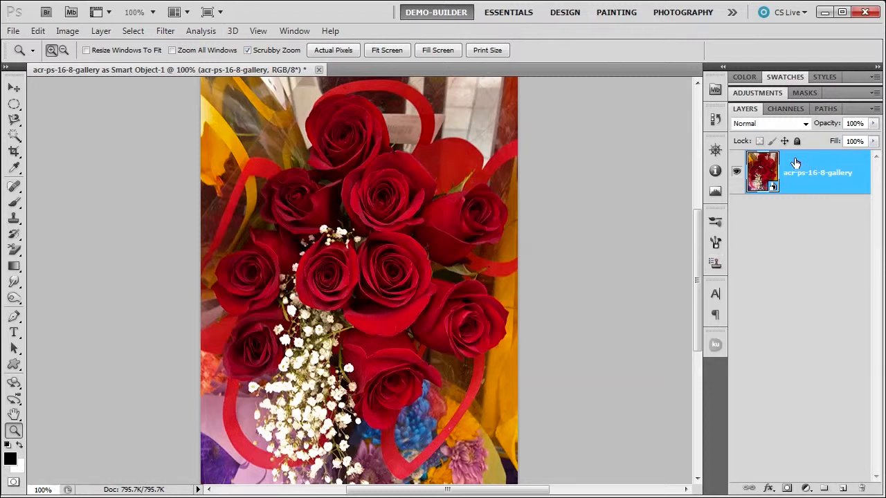
Start Replace Contents for the smart object layer from the Layer > Smart Objects commands.
right_click(817, 172)
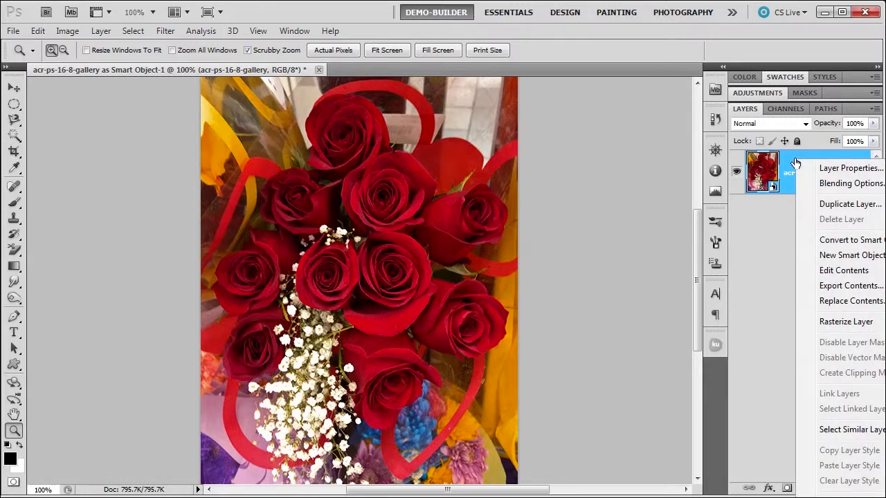
click(101, 30)
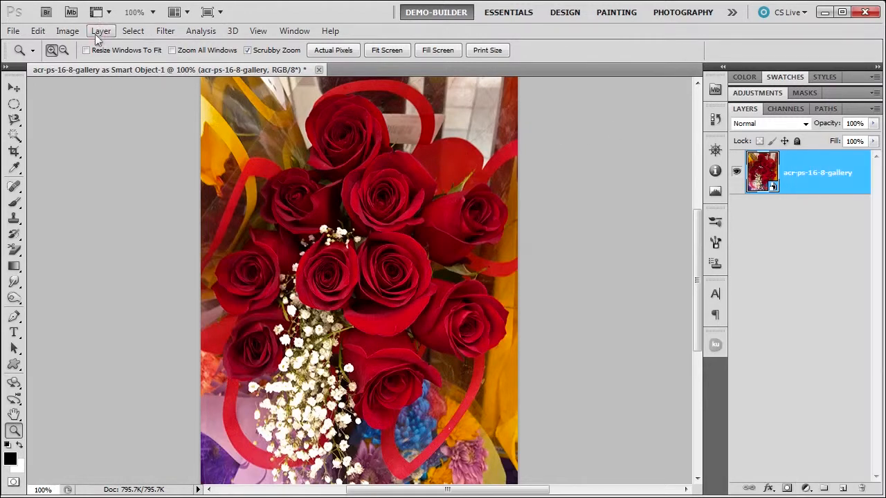
click(101, 30)
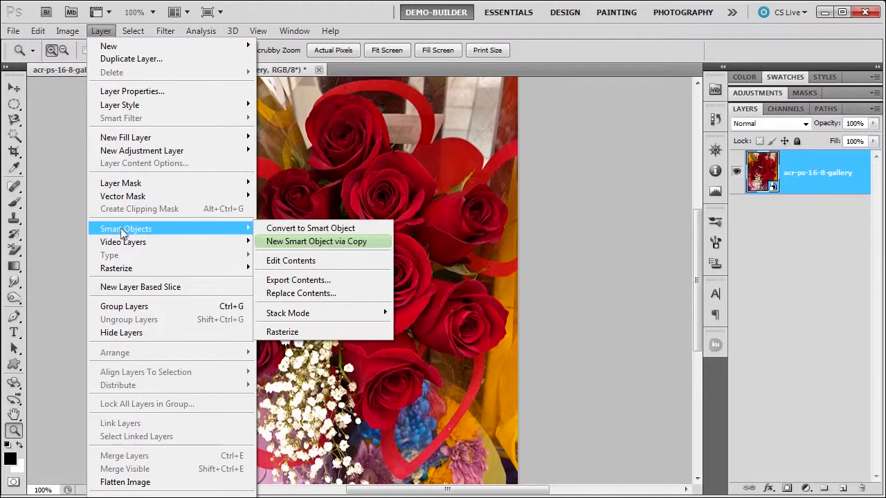
mouse_move(301, 293)
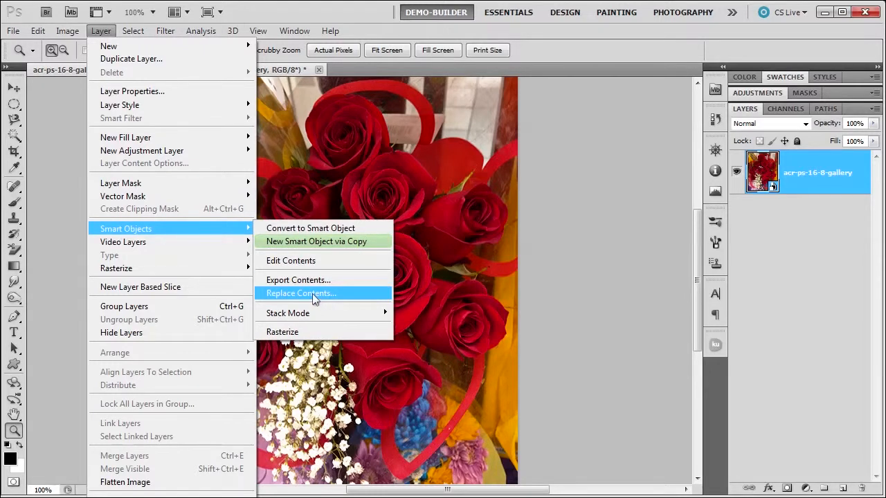
click(300, 293)
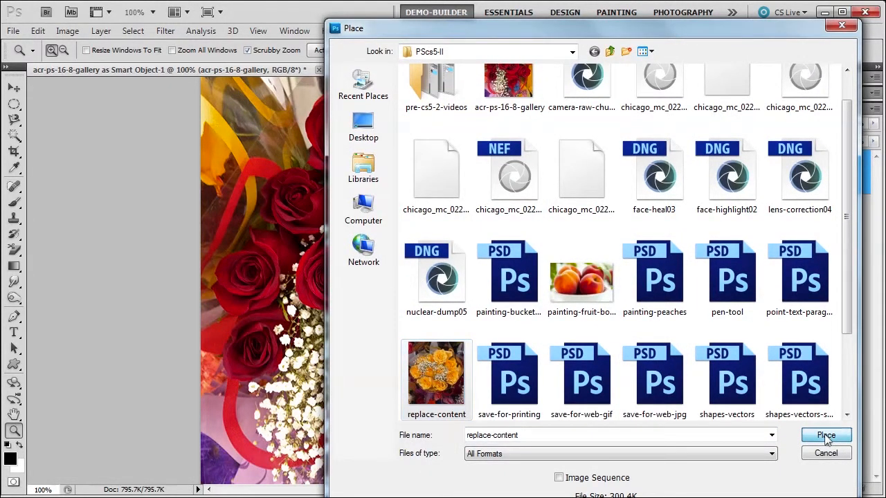
Place the replace-content yellow-rose photo into the smart object and commit its transform.
click(826, 435)
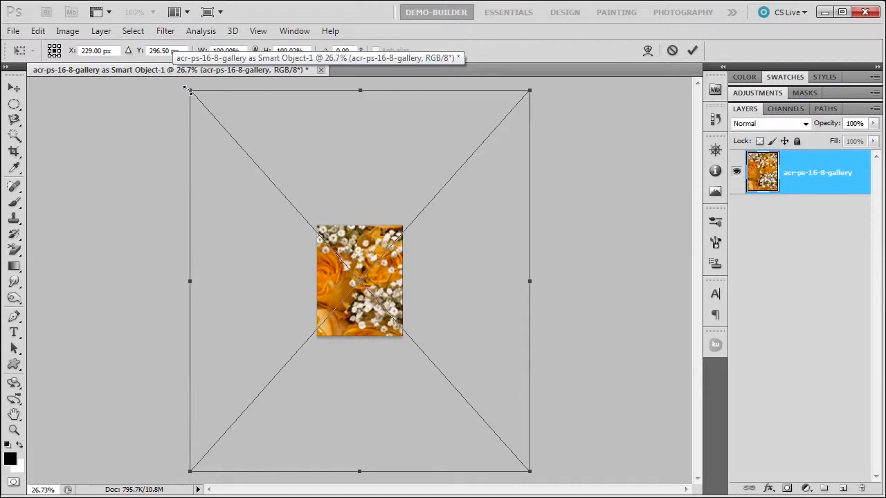
drag(359, 280, 459, 394)
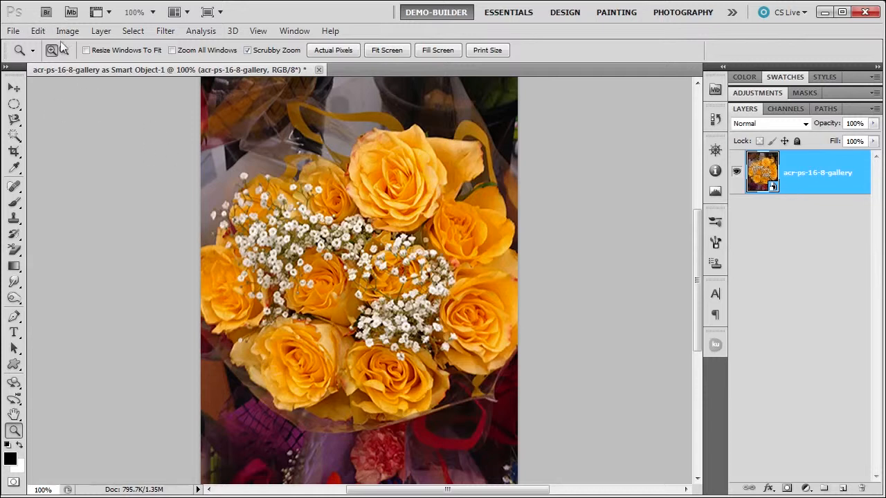
Browse the Image then Layer menus toward Smart Objects > Export Contents.
click(67, 31)
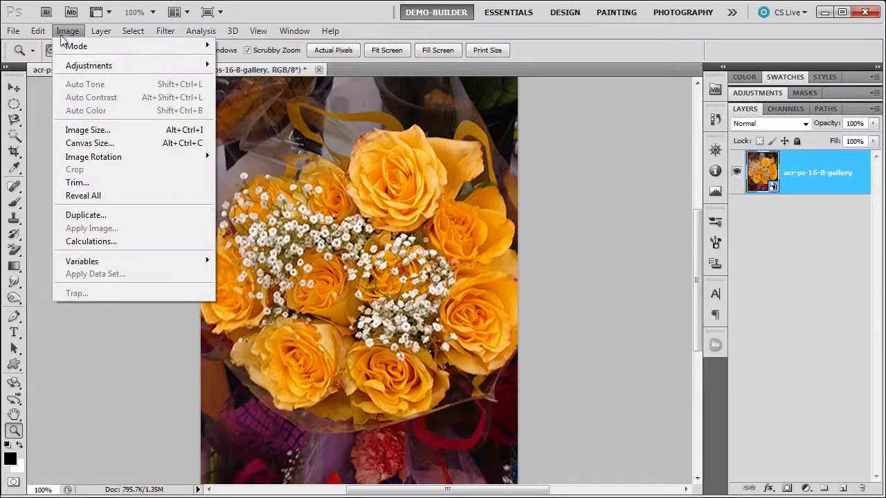
click(101, 31)
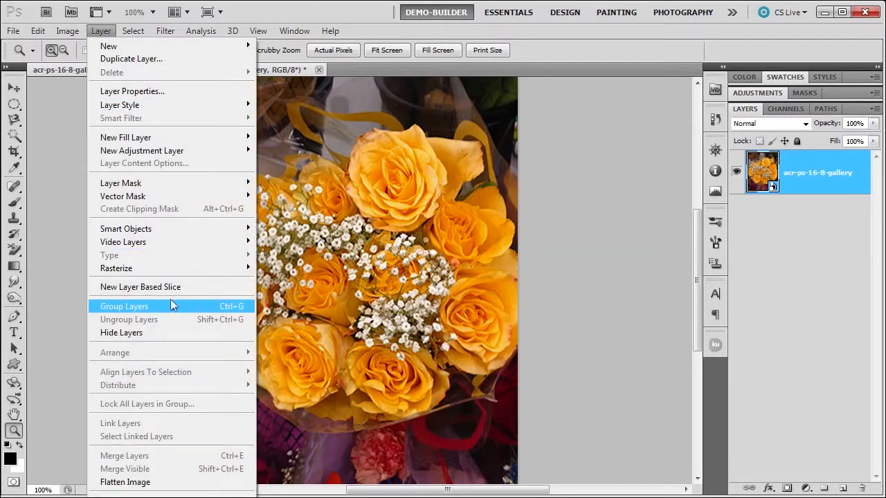
mouse_move(125, 228)
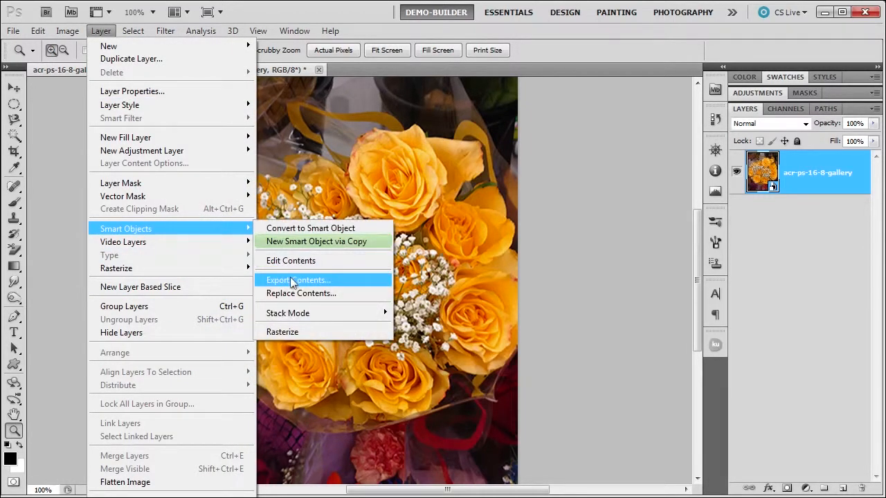
click(298, 280)
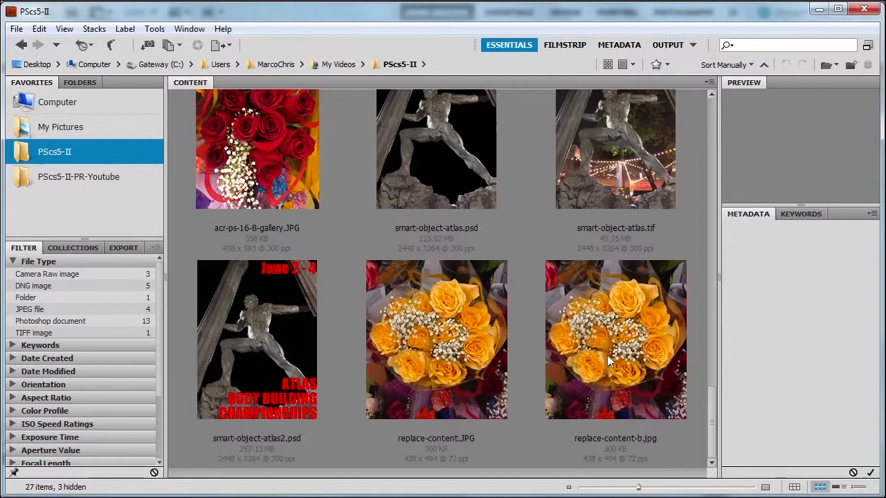
mouse_move(612, 362)
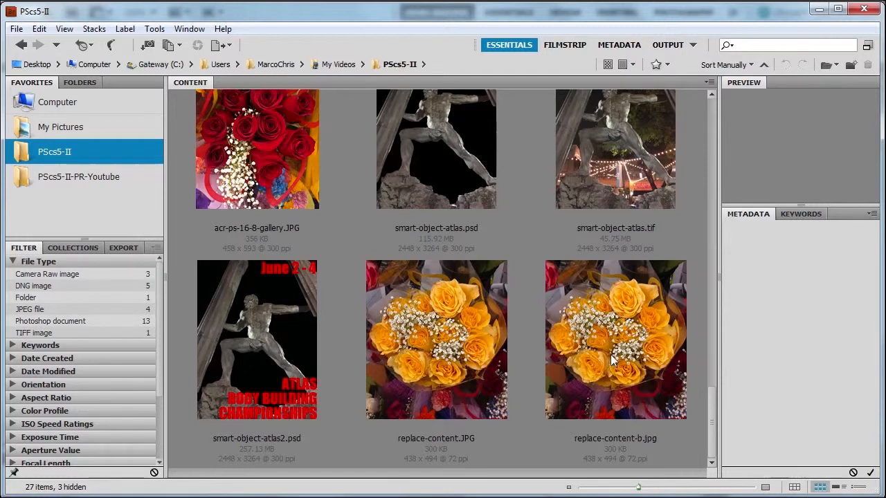